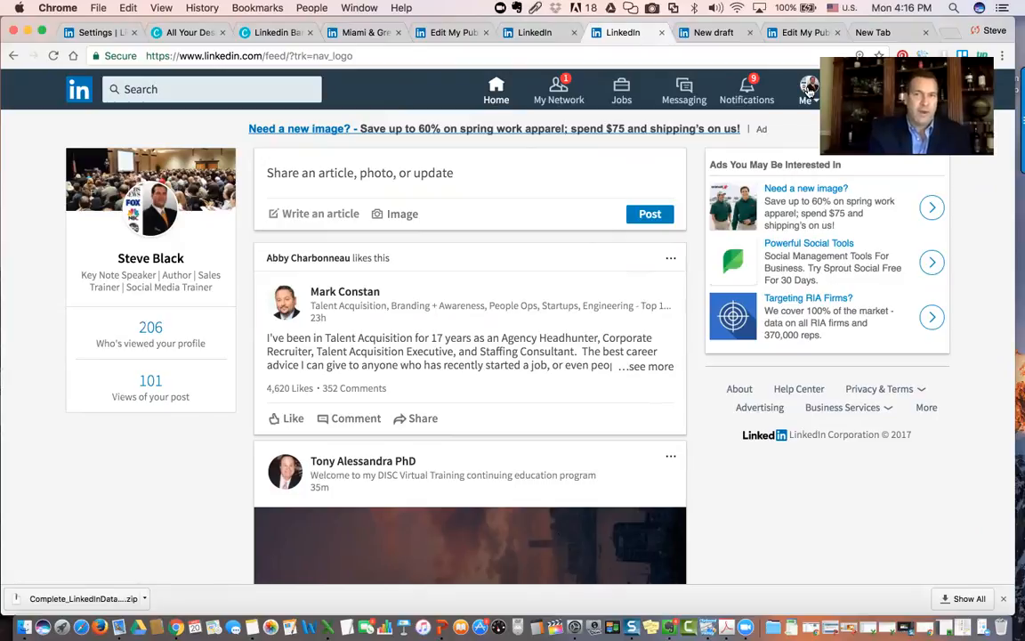
- Open Steve Black's own profile page from the Me menu
{"action": "left_click", "coordinate": [807, 89]}
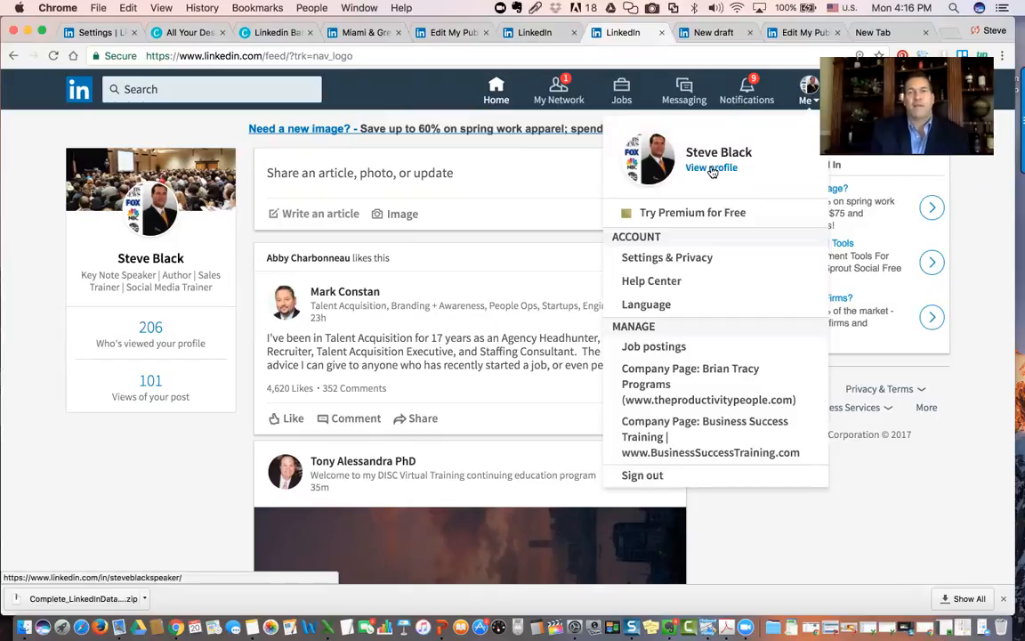
{"action": "left_click", "coordinate": [711, 167]}
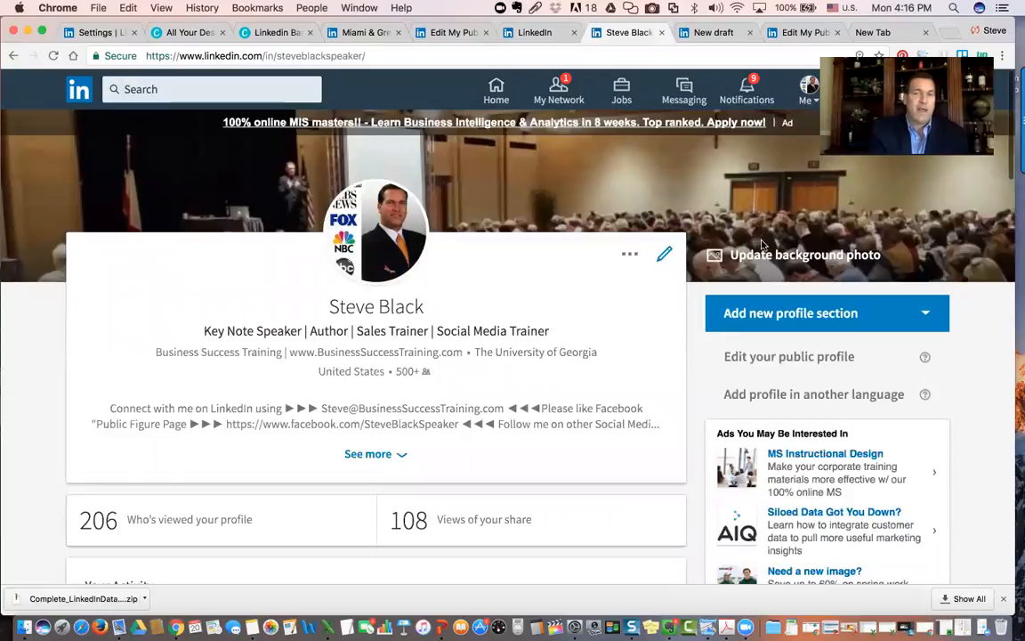
{"action": "left_click", "coordinate": [805, 255]}
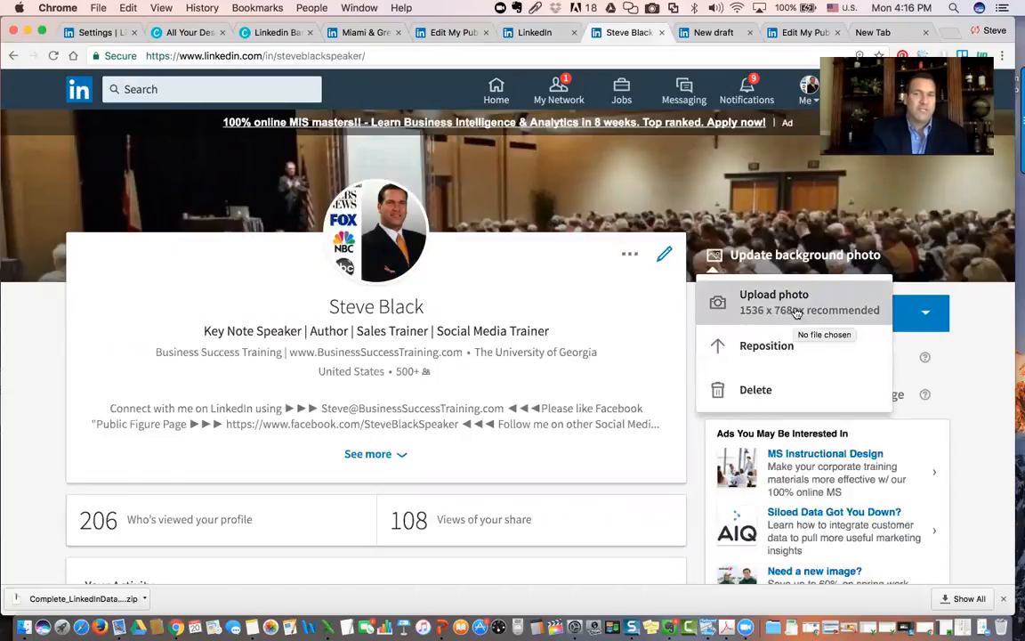
{"action": "left_click", "coordinate": [573, 260]}
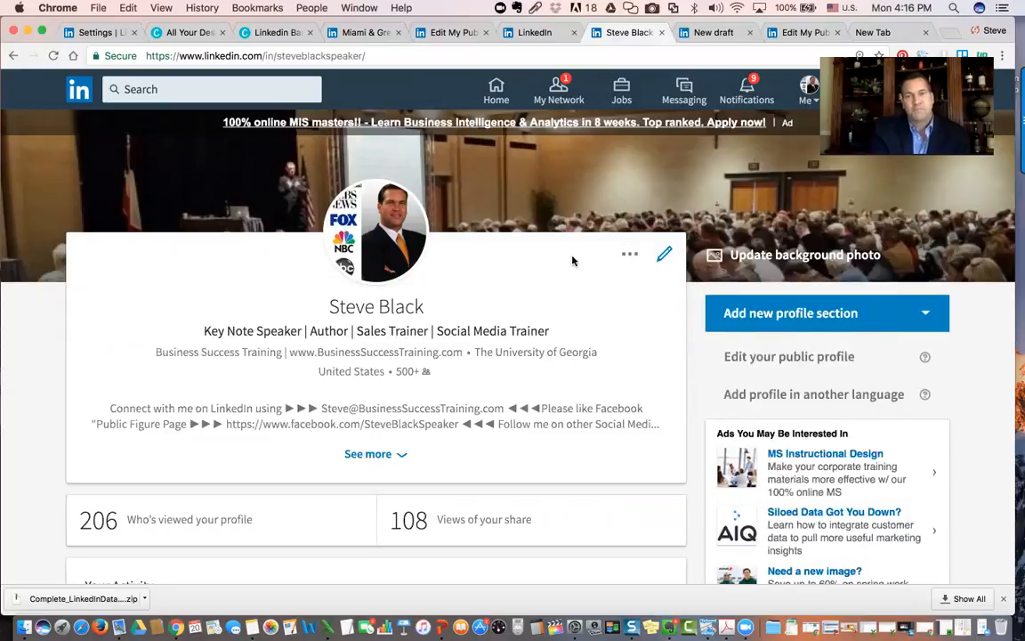
{"action": "mouse_move", "coordinate": [584, 303]}
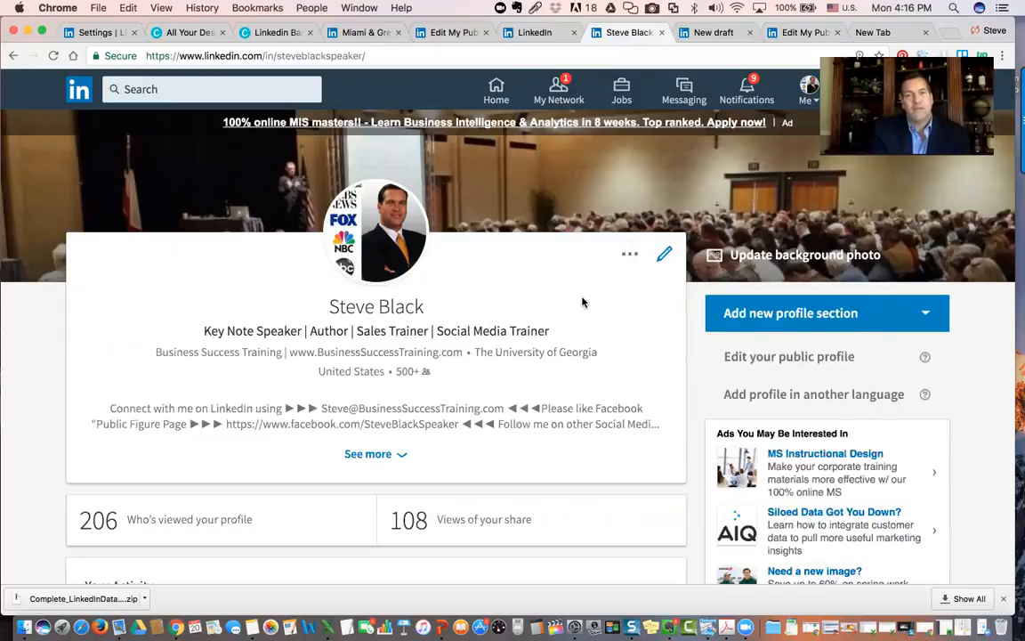
{"action": "scroll", "scroll_direction": "down", "scroll_amount": 3}
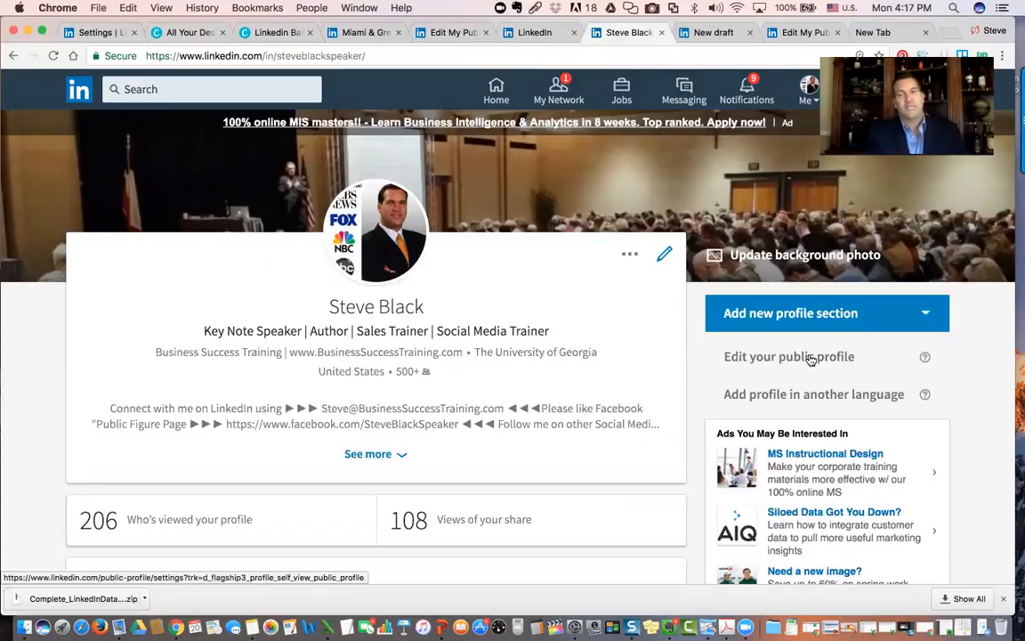
- Open 'Edit your public profile' from the profile page's right sidebar
{"action": "left_click", "coordinate": [789, 356]}
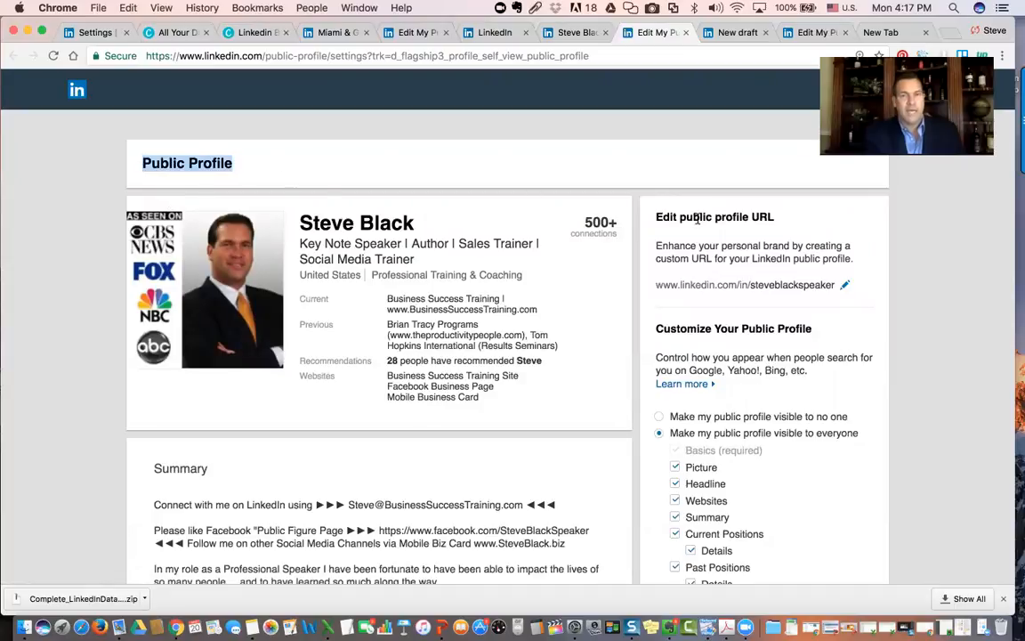
{"action": "mouse_move", "coordinate": [819, 285]}
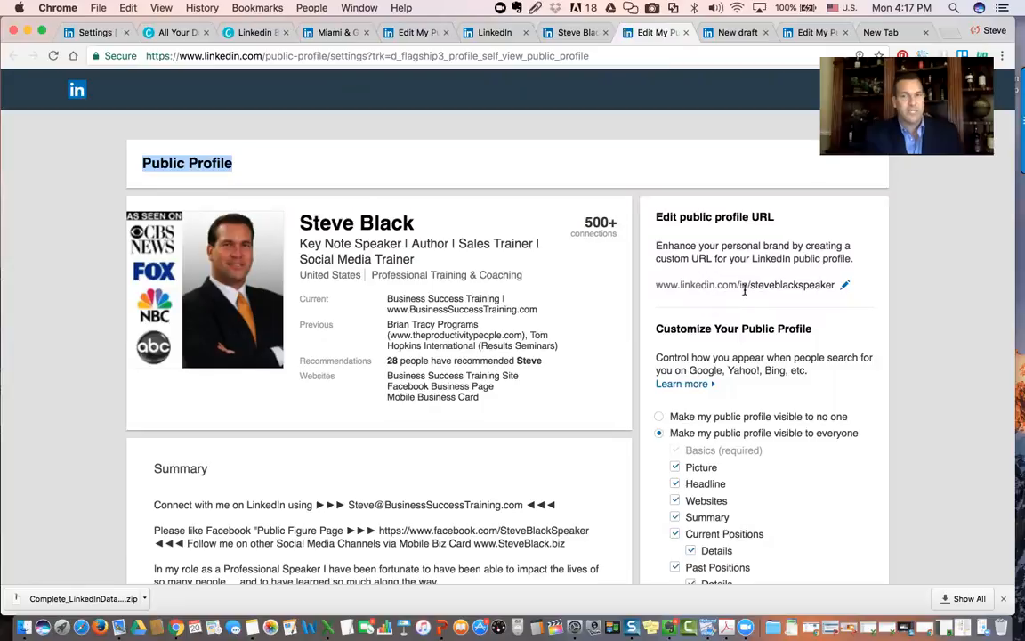
{"action": "mouse_move", "coordinate": [657, 219]}
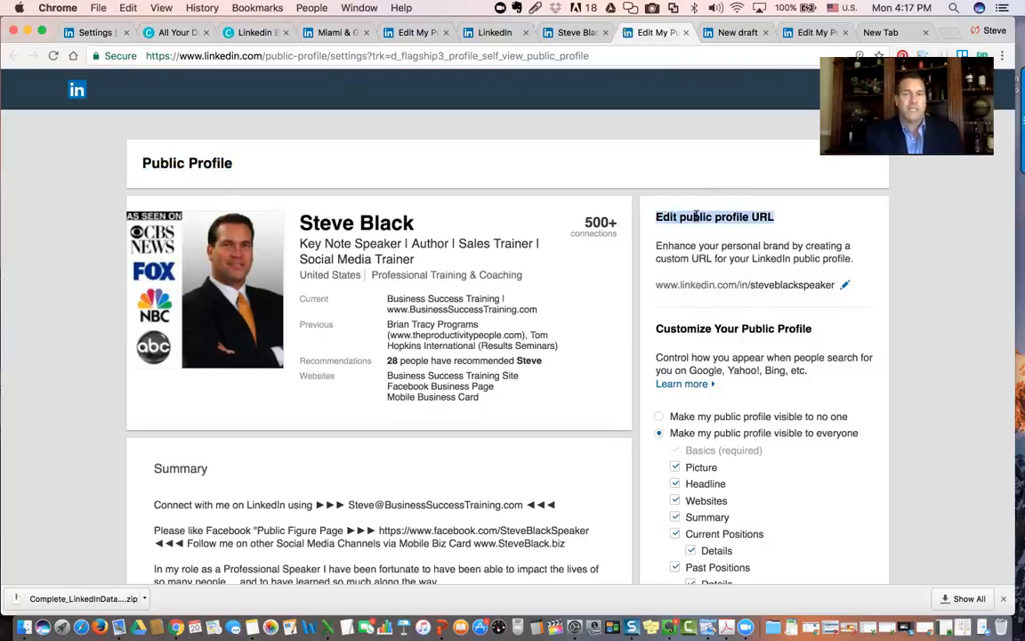
{"action": "mouse_move", "coordinate": [846, 287]}
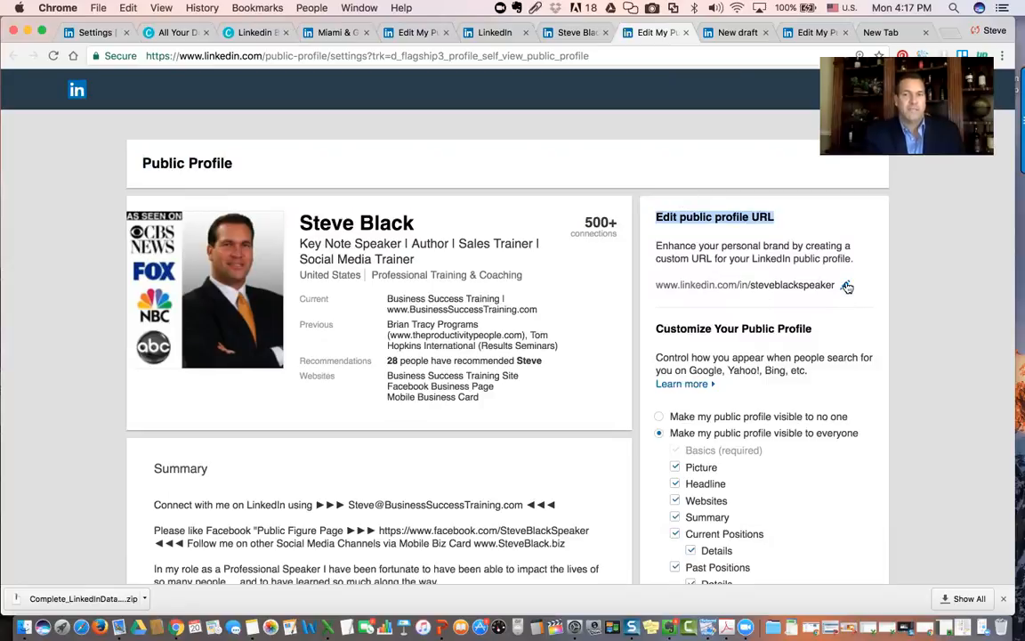
- Edit the custom URL field, restoring it to 'steveblackspeaker' without saving
{"action": "left_click", "coordinate": [846, 285]}
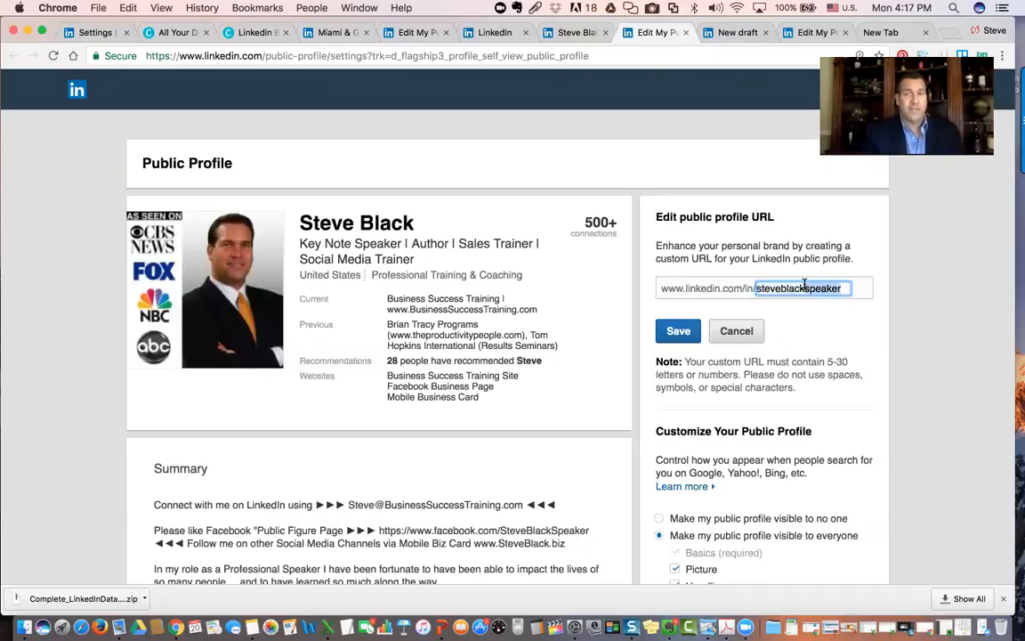
{"action": "key", "text": "Backspace"}
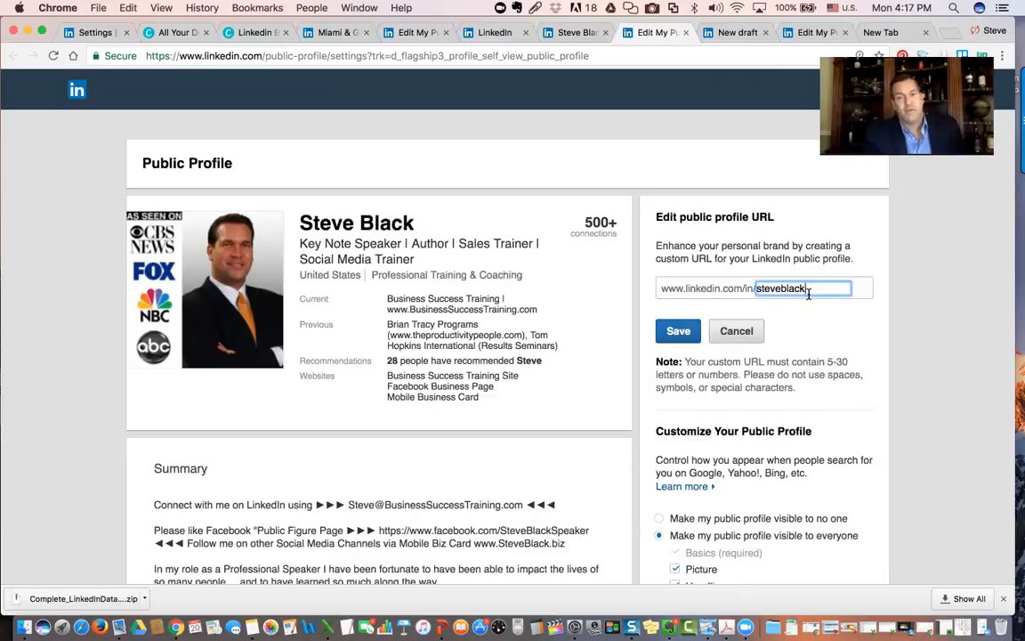
{"action": "type", "text": "speaker"}
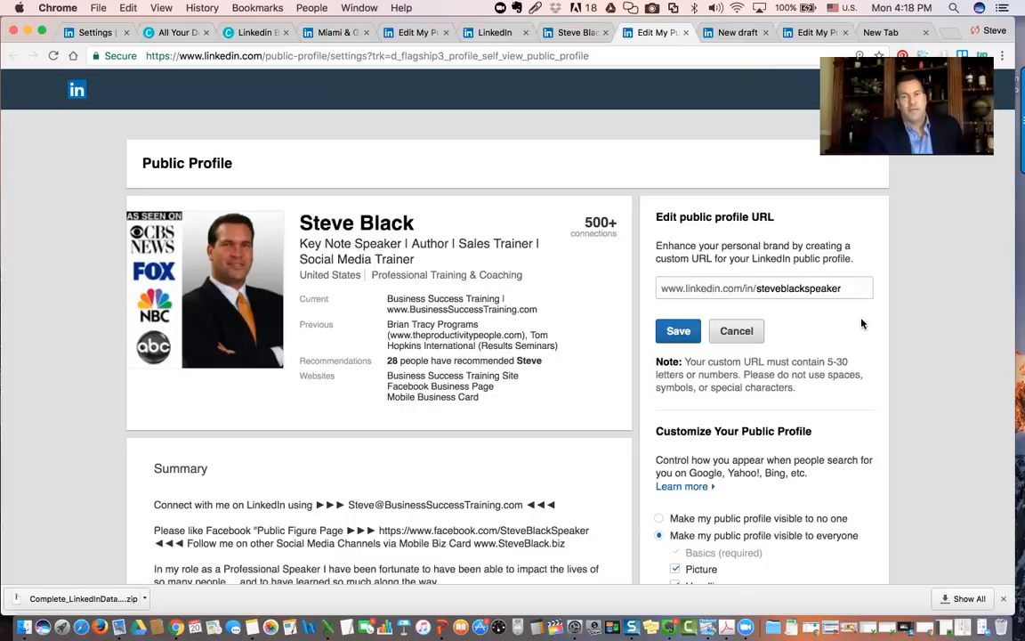
{"action": "mouse_move", "coordinate": [857, 297]}
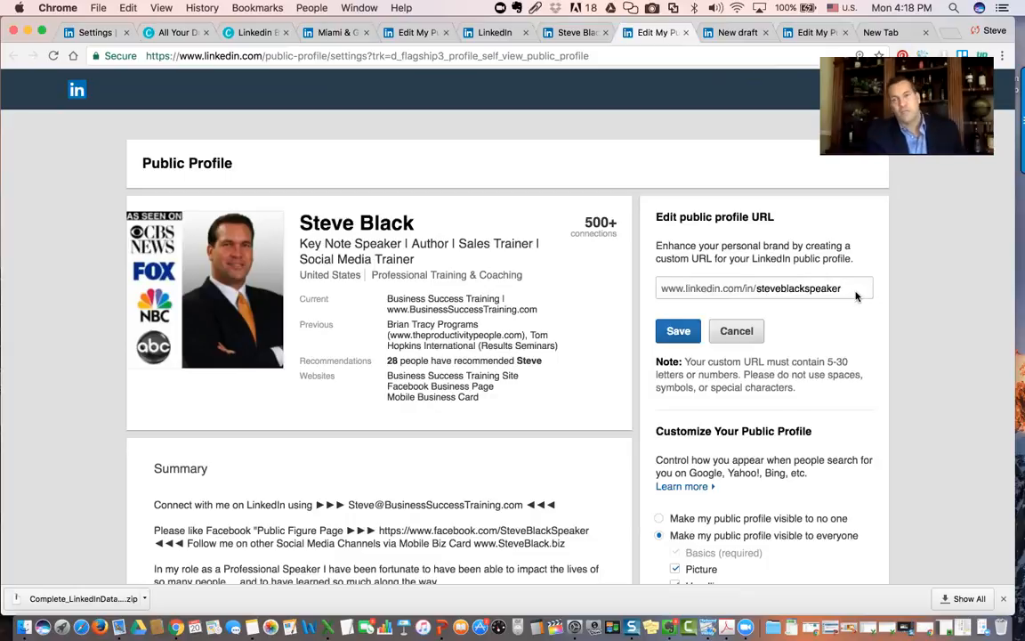